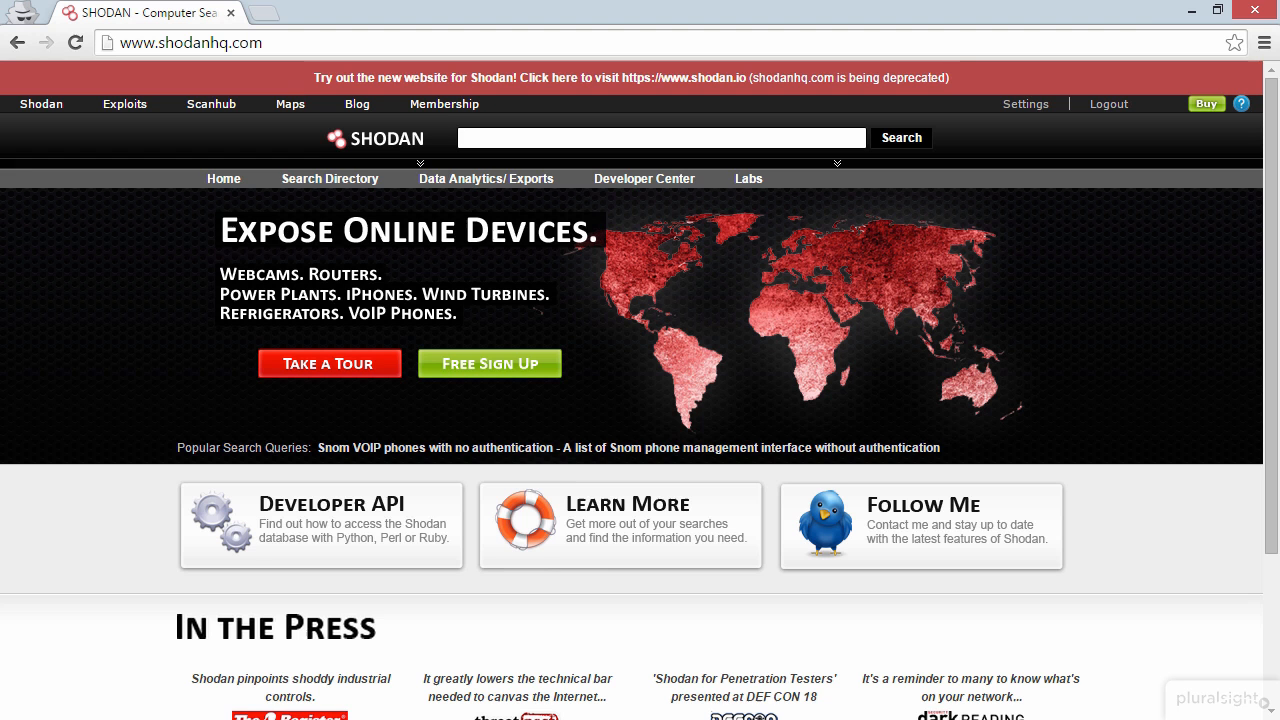
Step: Enter the query 'drupal 7' in the Shodan search box
type("drup")
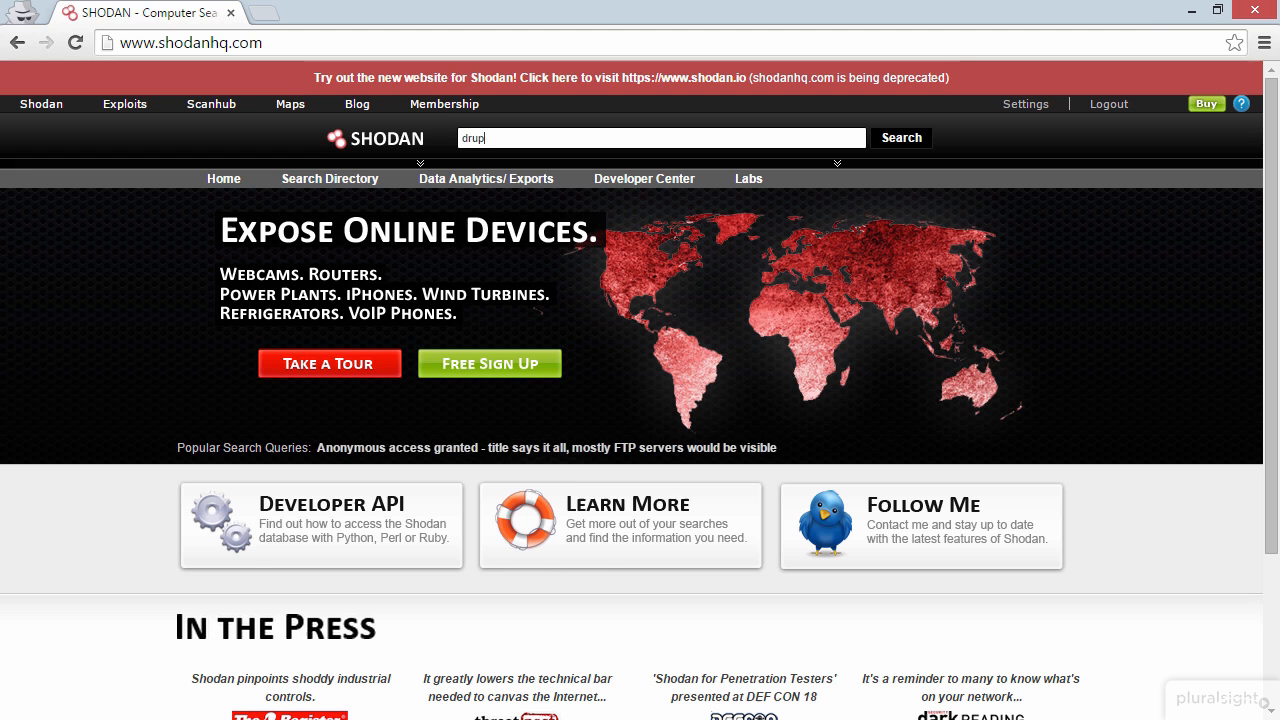
type("al 7")
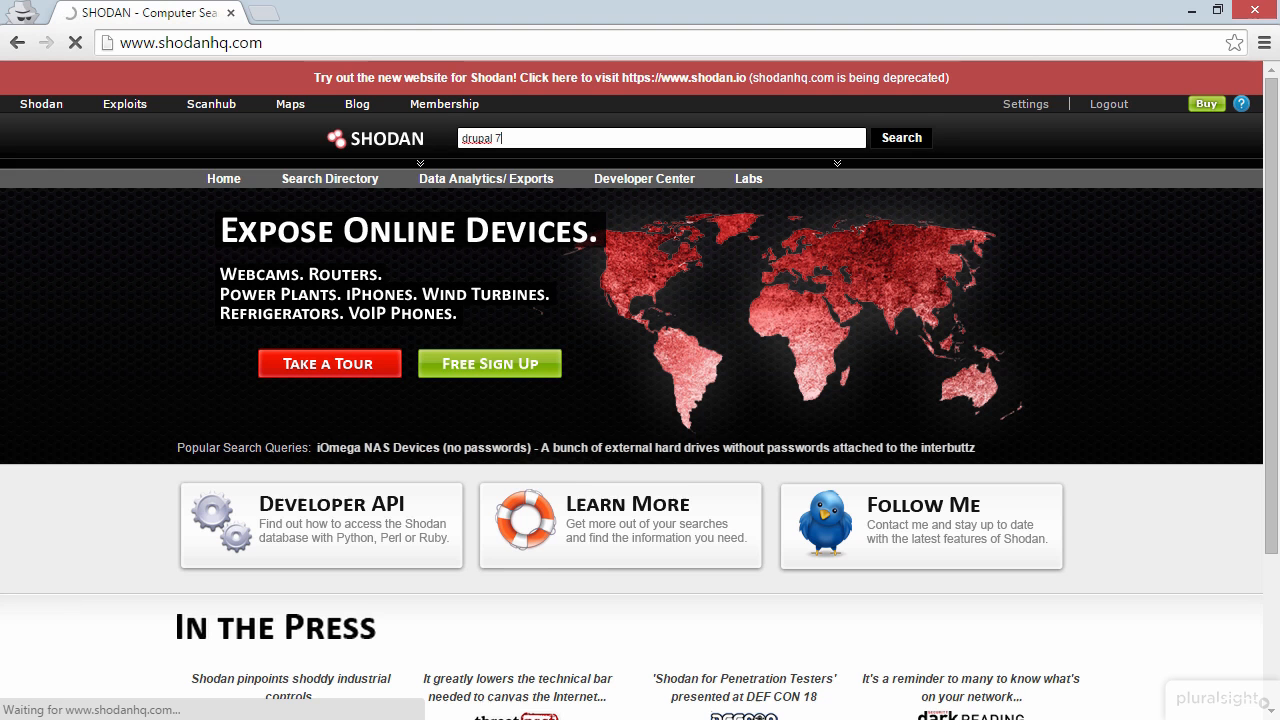
Step: Run the 'drupal 7' search, loading about 11,414 matching hosts with service and country breakdowns
left_click(900, 136)
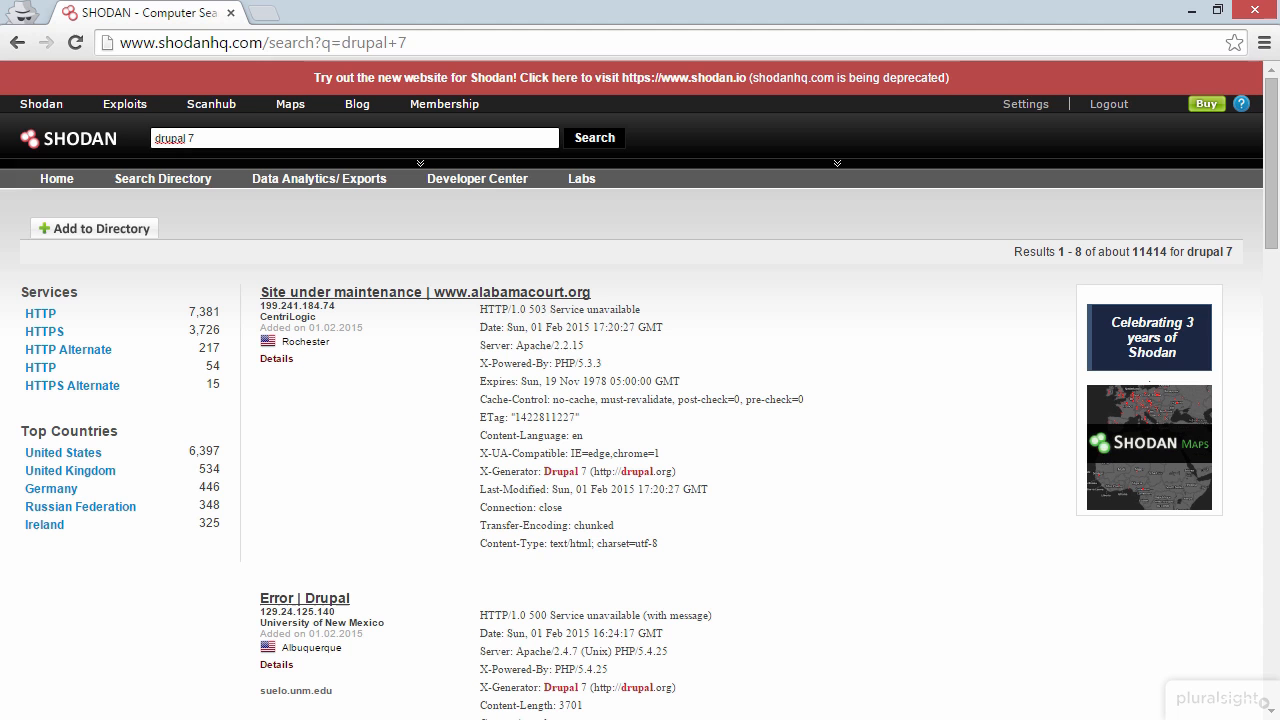
left_click(156, 136)
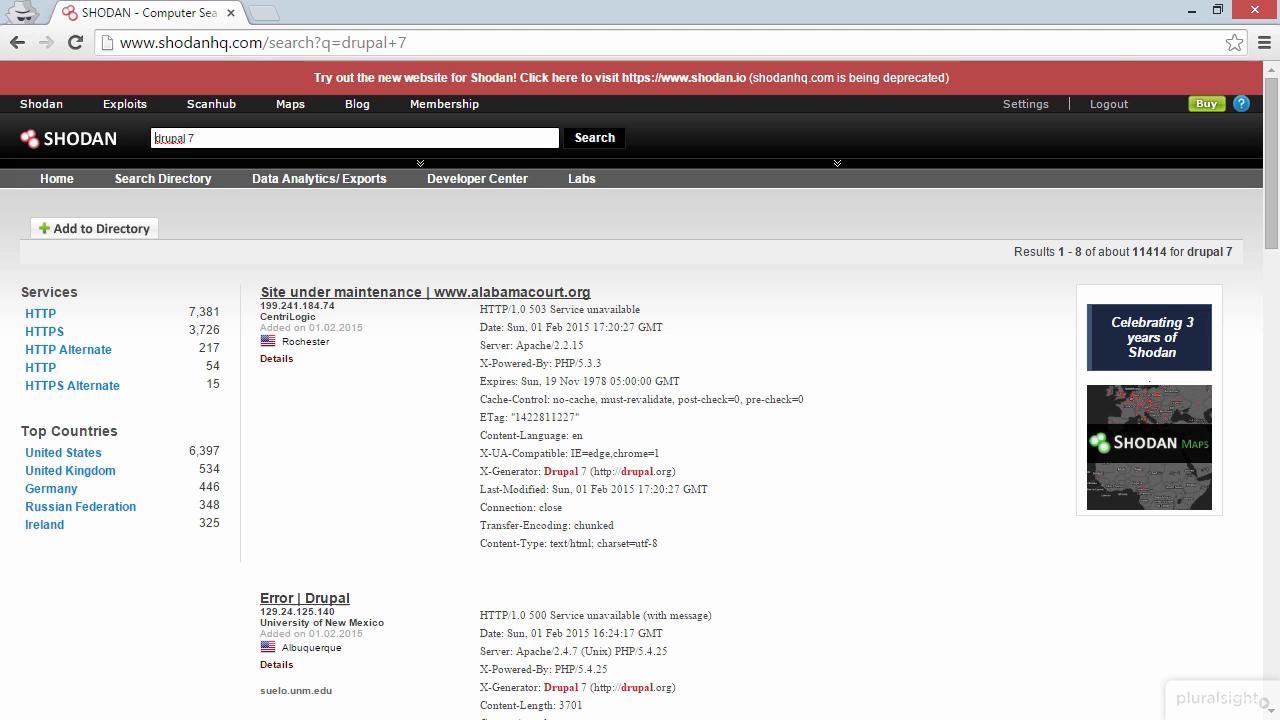